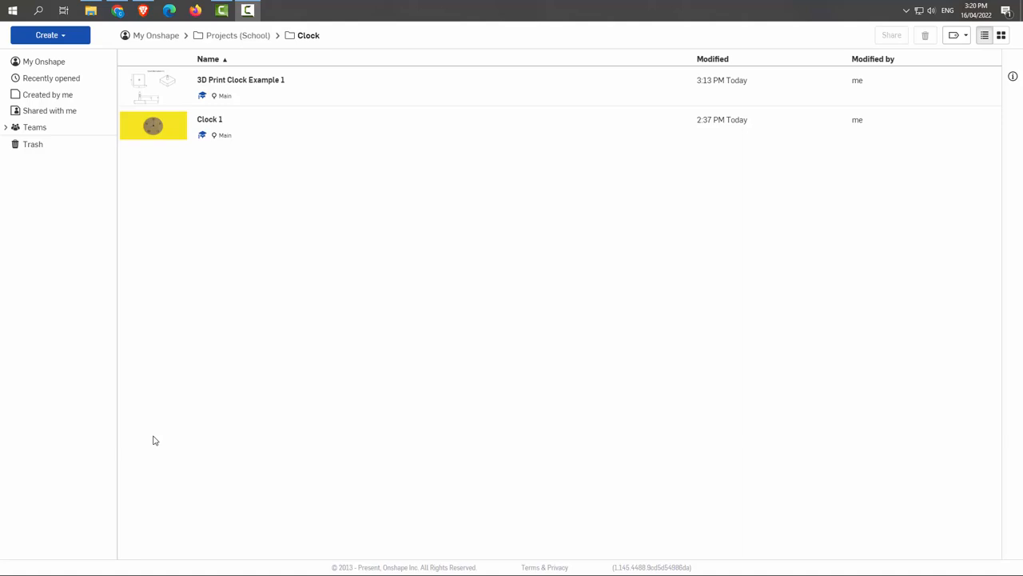
pyautogui.moveTo(188, 370)
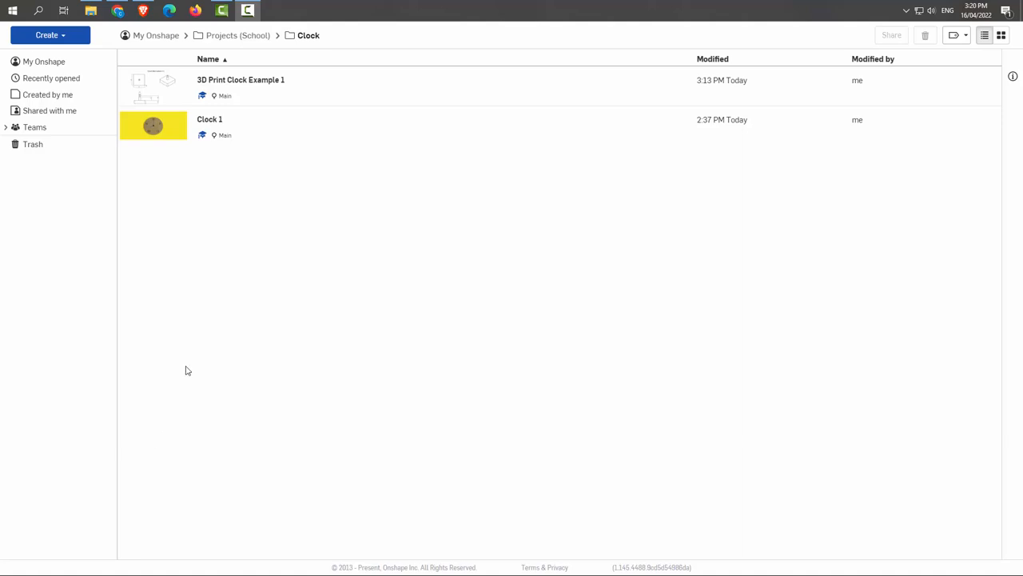
pyautogui.moveTo(198, 336)
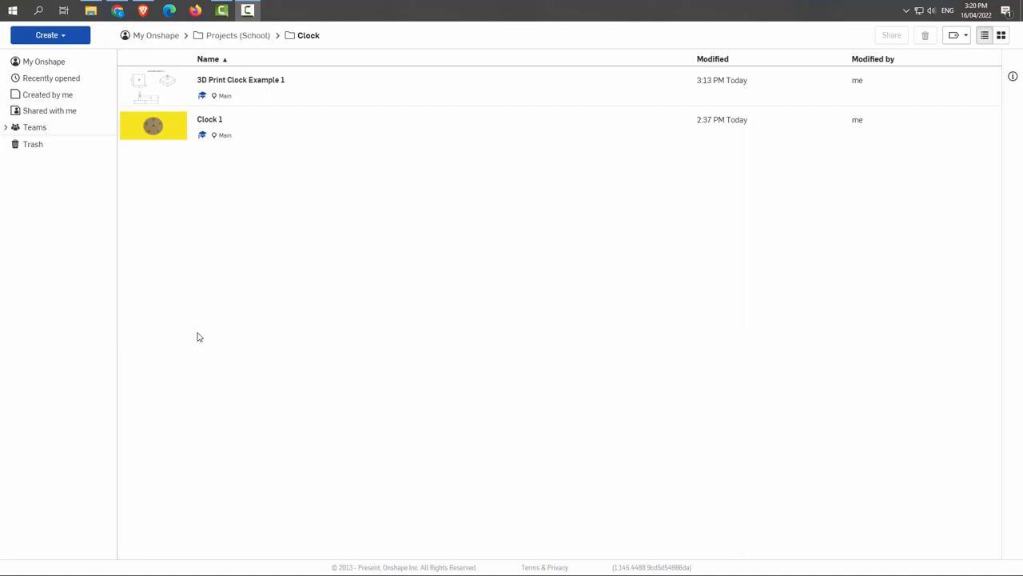
pyautogui.moveTo(206, 336)
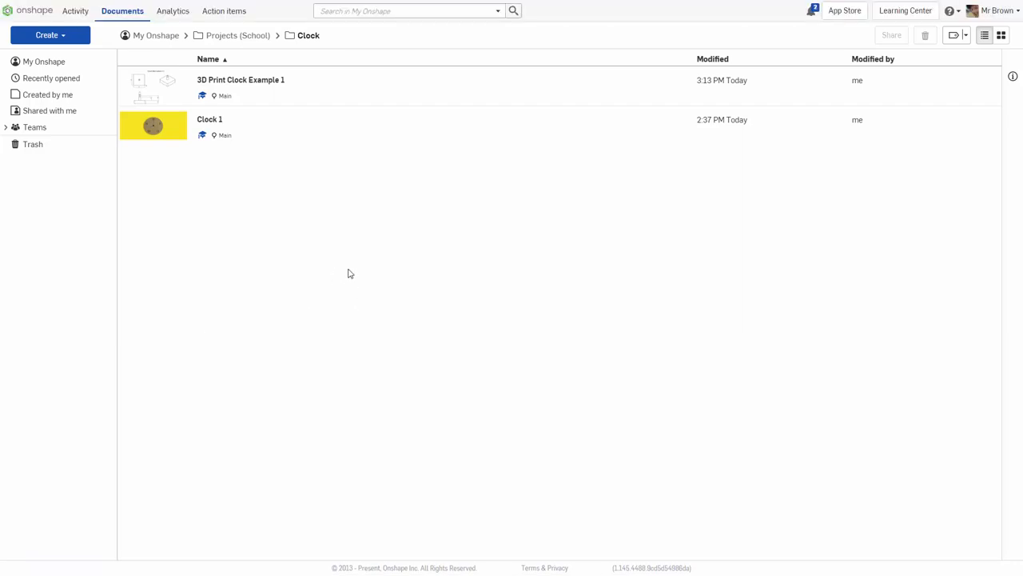
pyautogui.moveTo(179, 102)
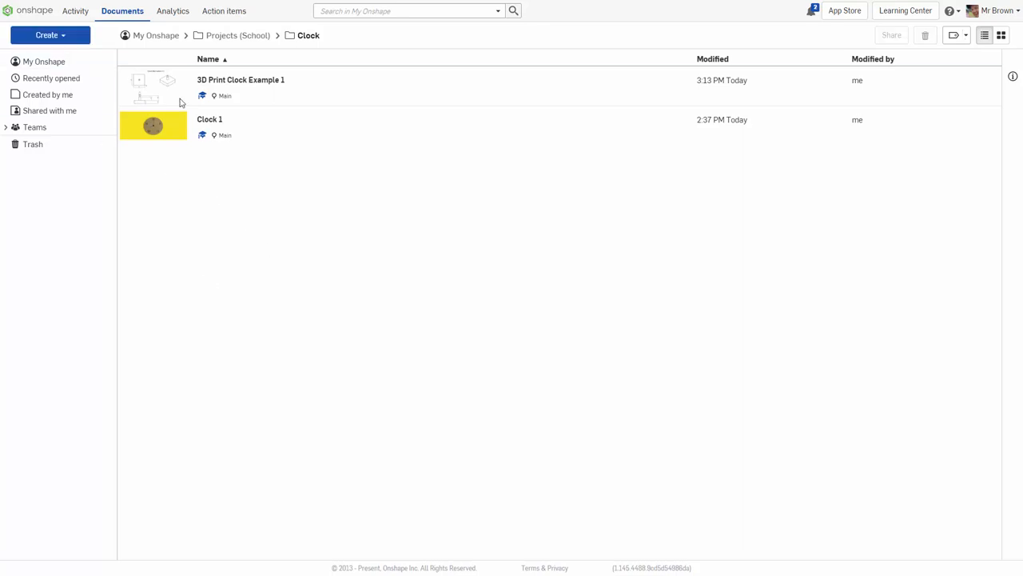
# Step: Create a new document named 'Clock v1' from the folder's Create menu
pyautogui.click(46, 35)
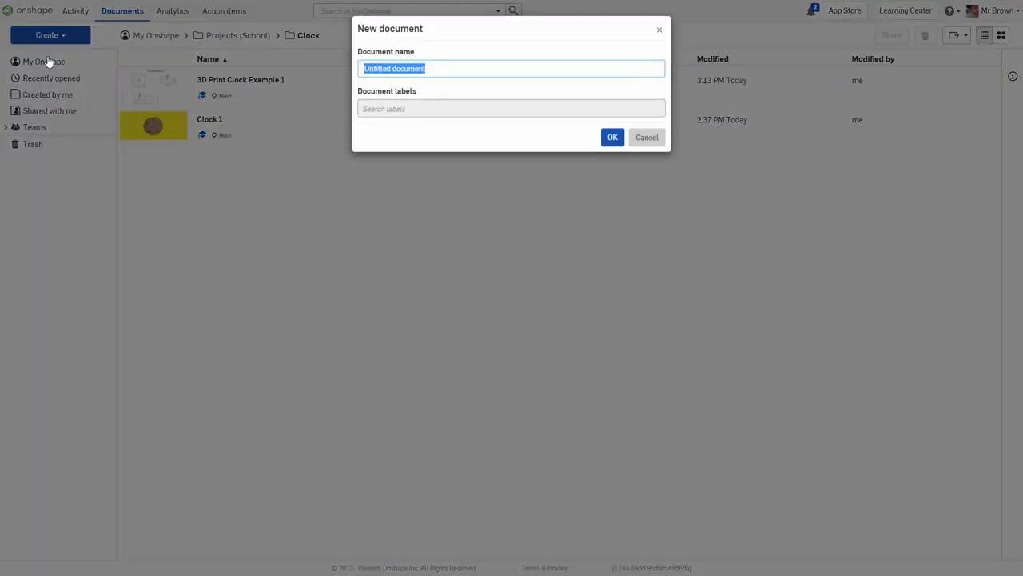
pyautogui.write('C')
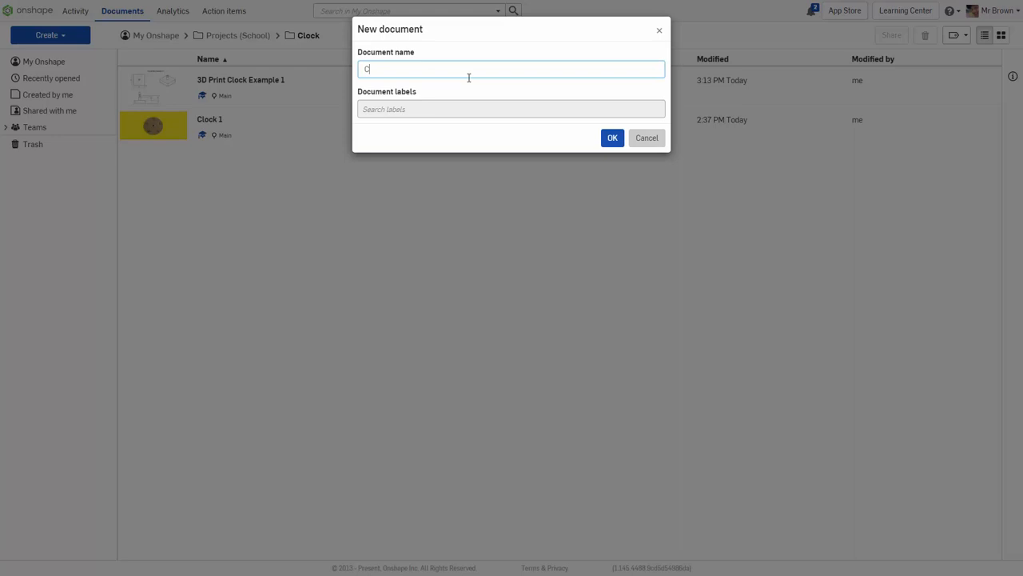
pyautogui.write('lock')
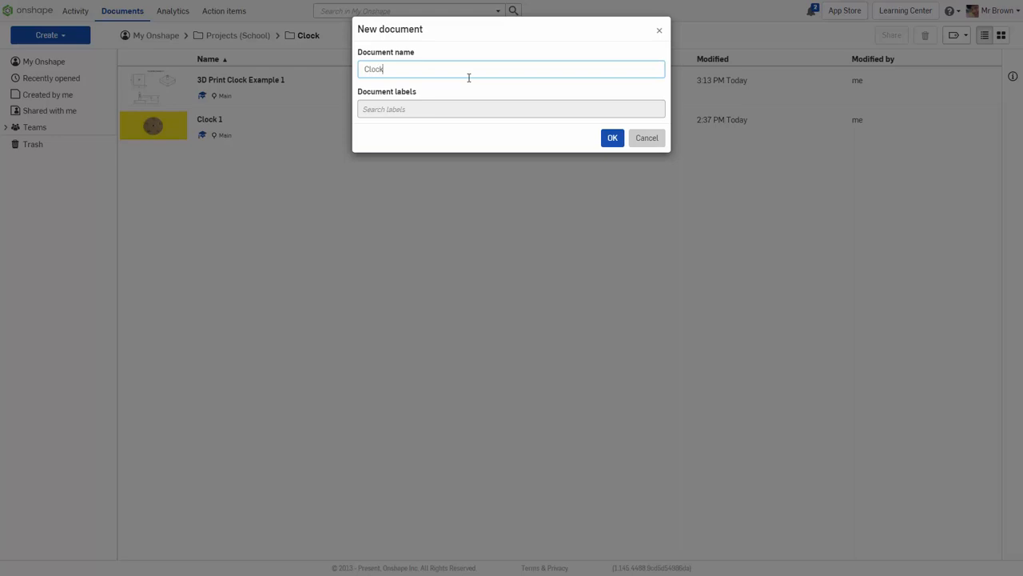
pyautogui.write('v1')
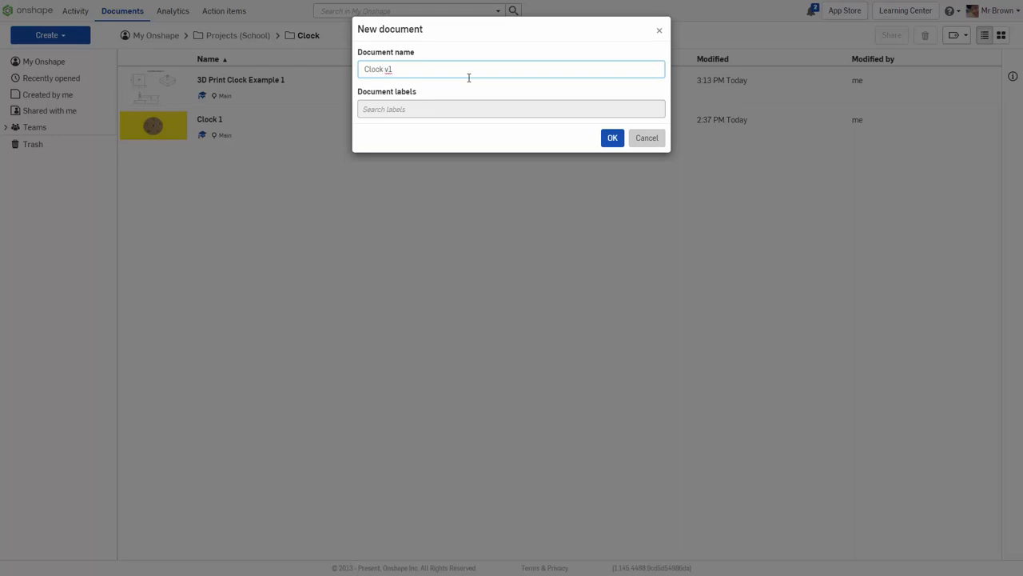
pyautogui.click(646, 138)
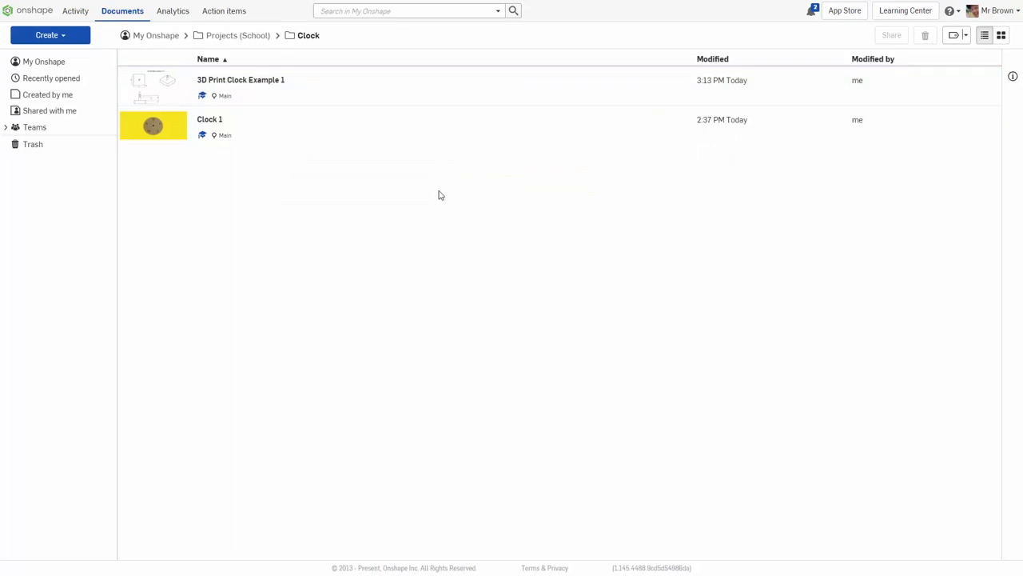
pyautogui.moveTo(444, 221)
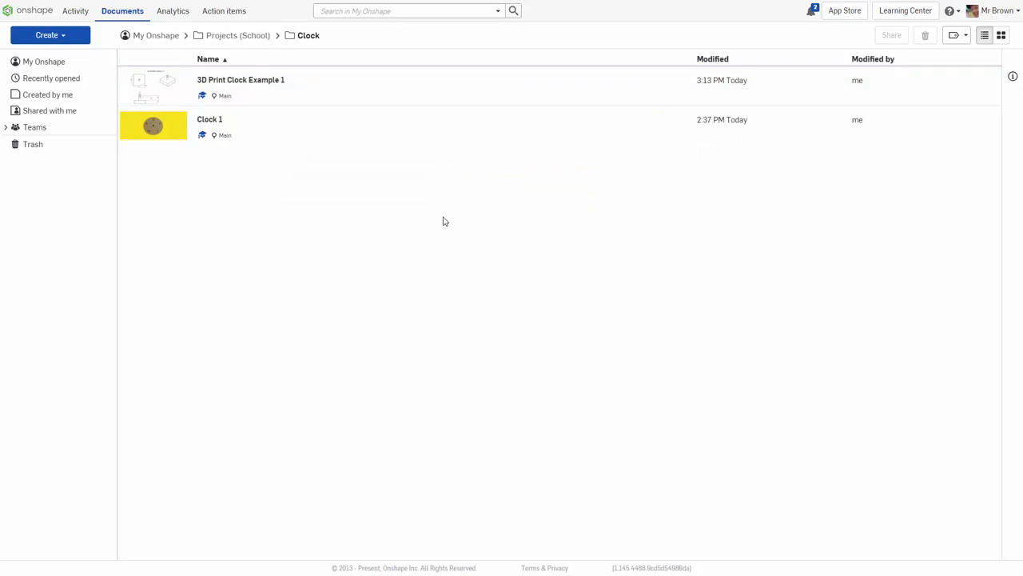
# Step: Open the Clock v1 document into its empty Part Studio 1
pyautogui.doubleClick(209, 118)
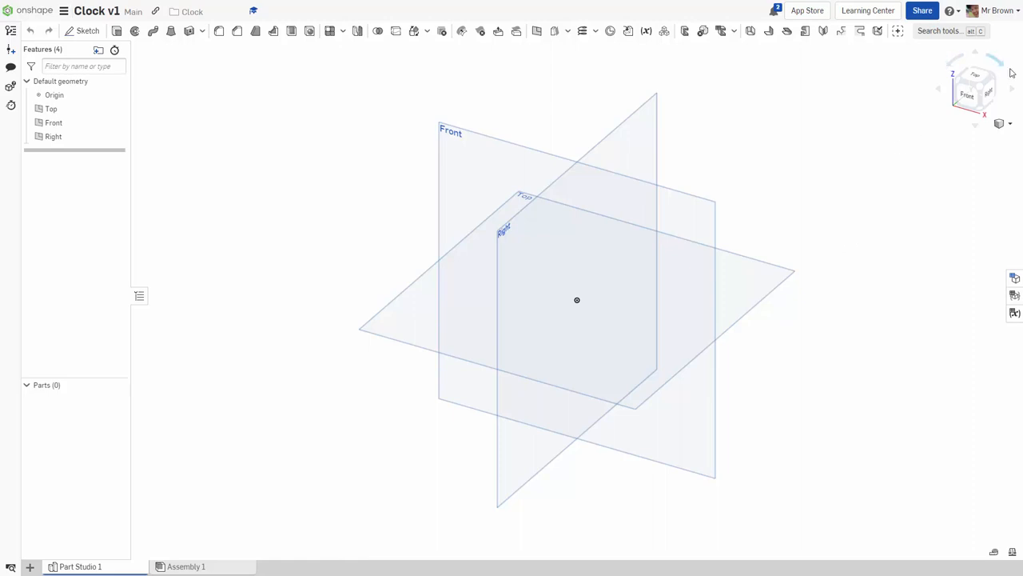
pyautogui.moveTo(796, 155)
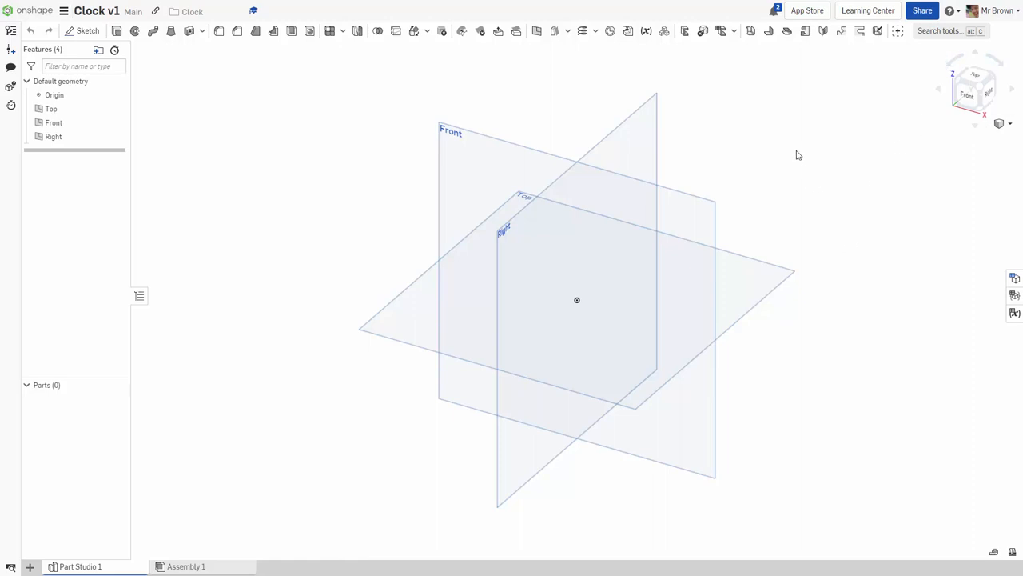
pyautogui.moveTo(819, 134)
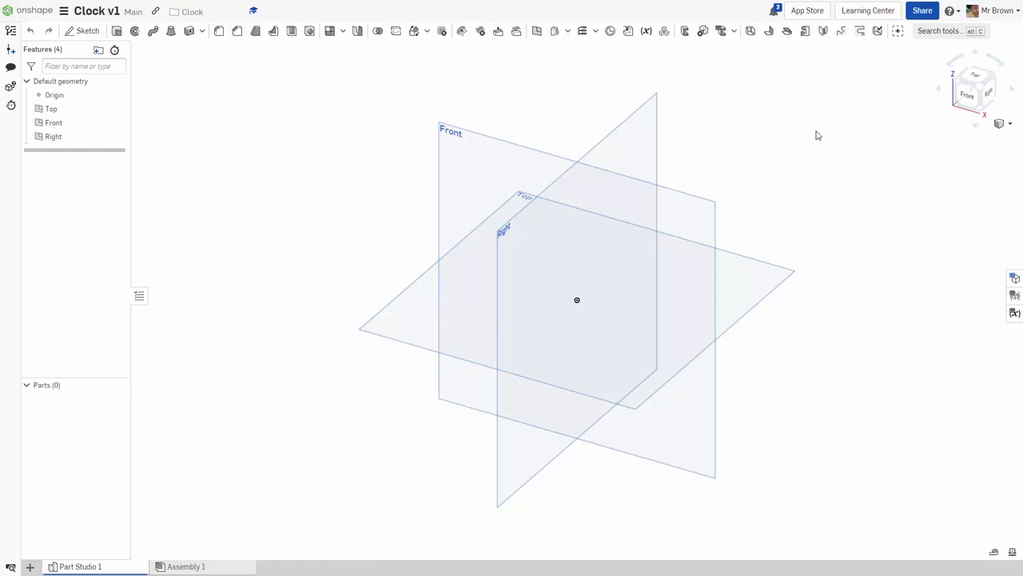
pyautogui.moveTo(975, 78)
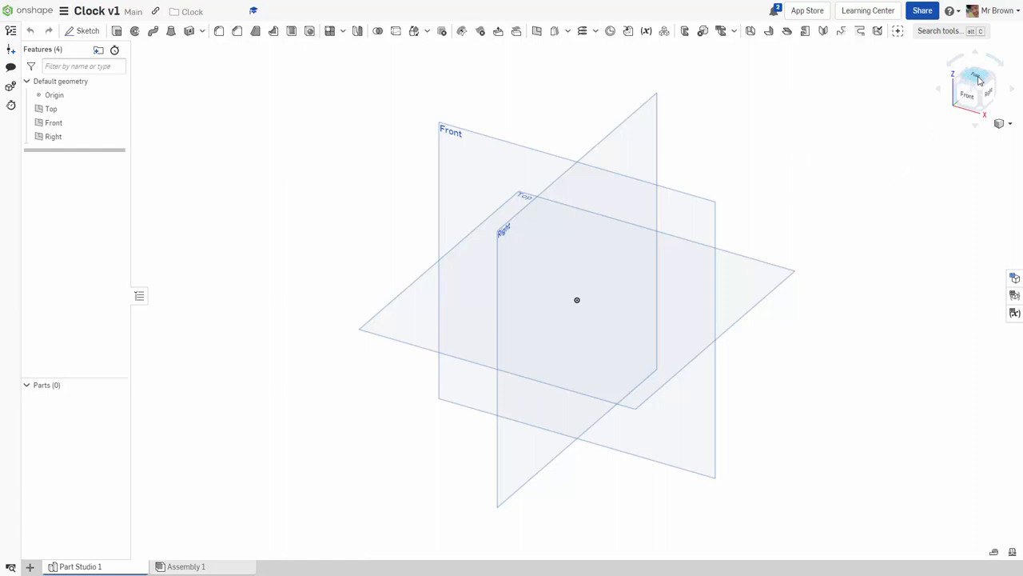
# Step: Start a Top-plane sketch viewed from above and switch to the center-point Rectangle tool for the 55 by 55 square
pyautogui.click(975, 79)
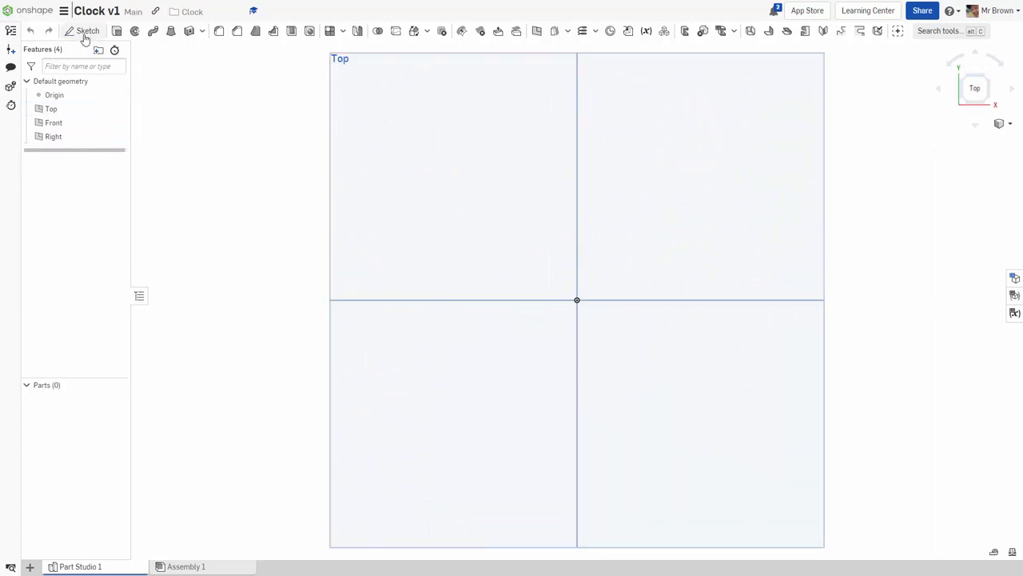
pyautogui.click(83, 32)
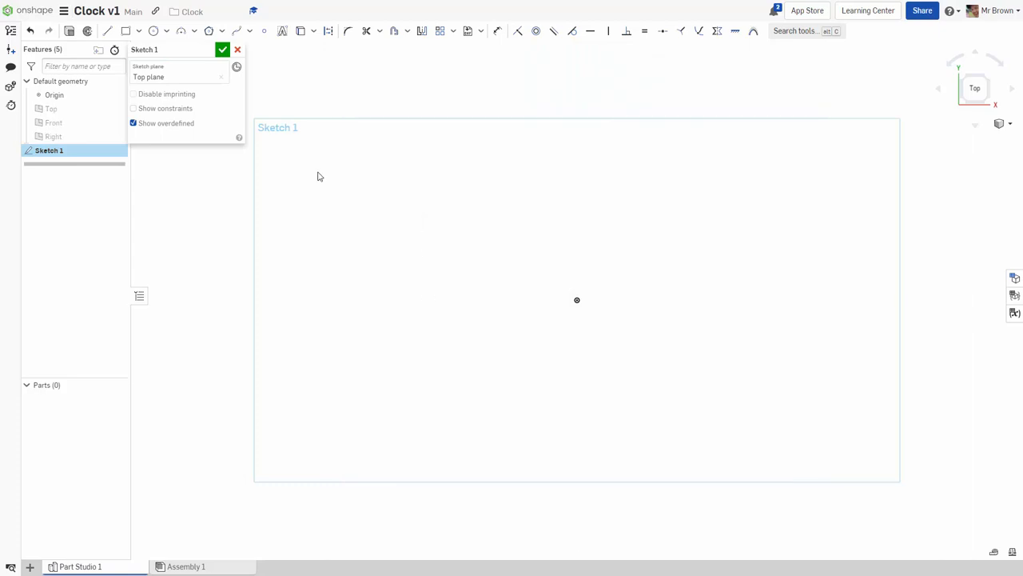
pyautogui.click(128, 32)
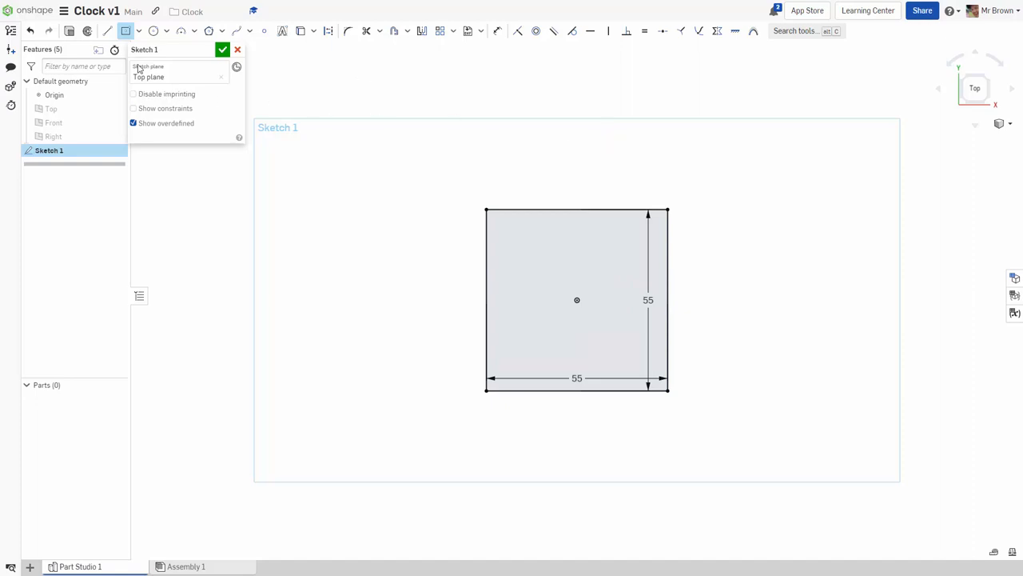
# Step: Draw two concentric circles, Ø8 and Ø4, centred on the origin inside the square
pyautogui.click(154, 31)
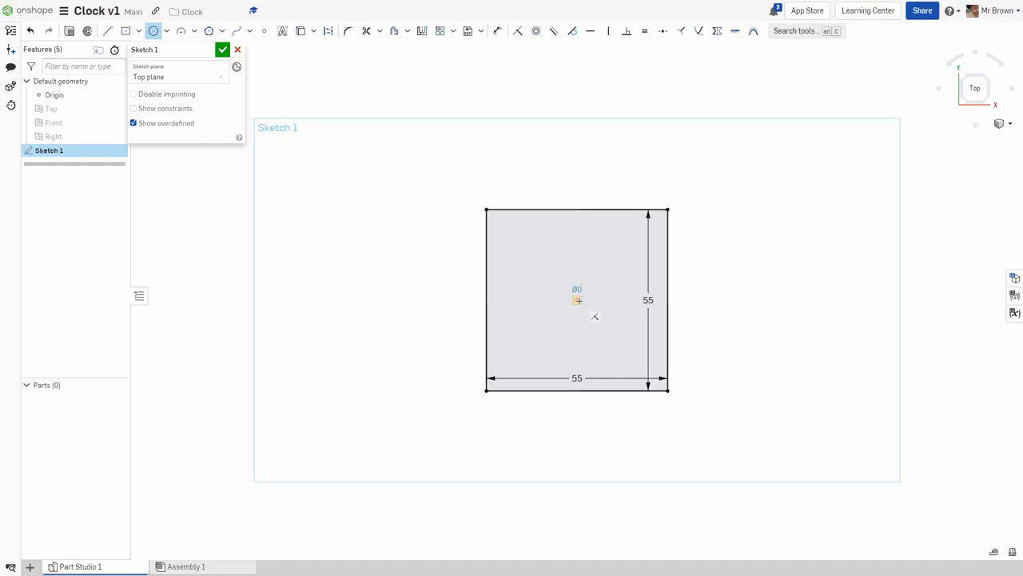
pyautogui.click(577, 301)
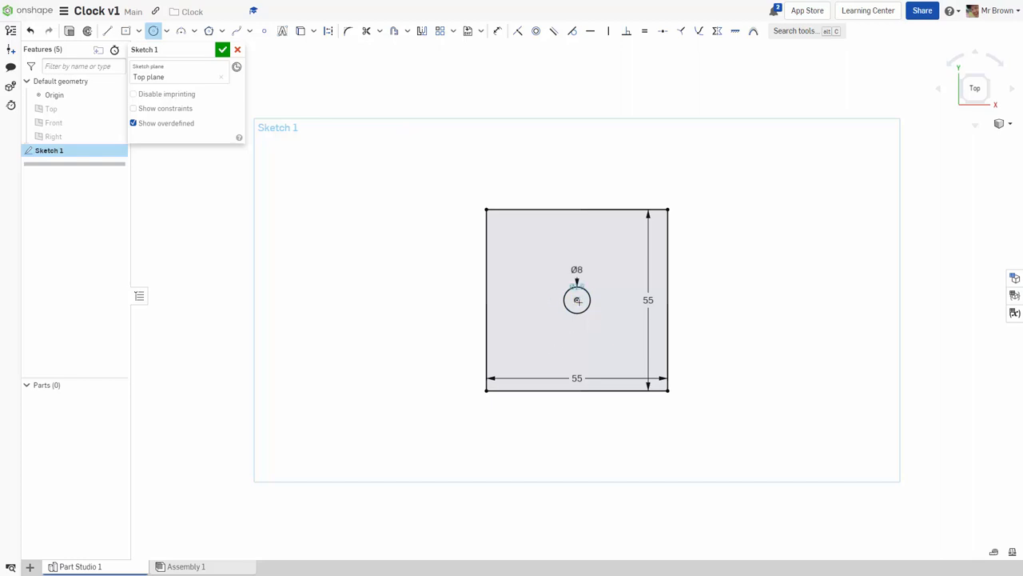
pyautogui.click(575, 299)
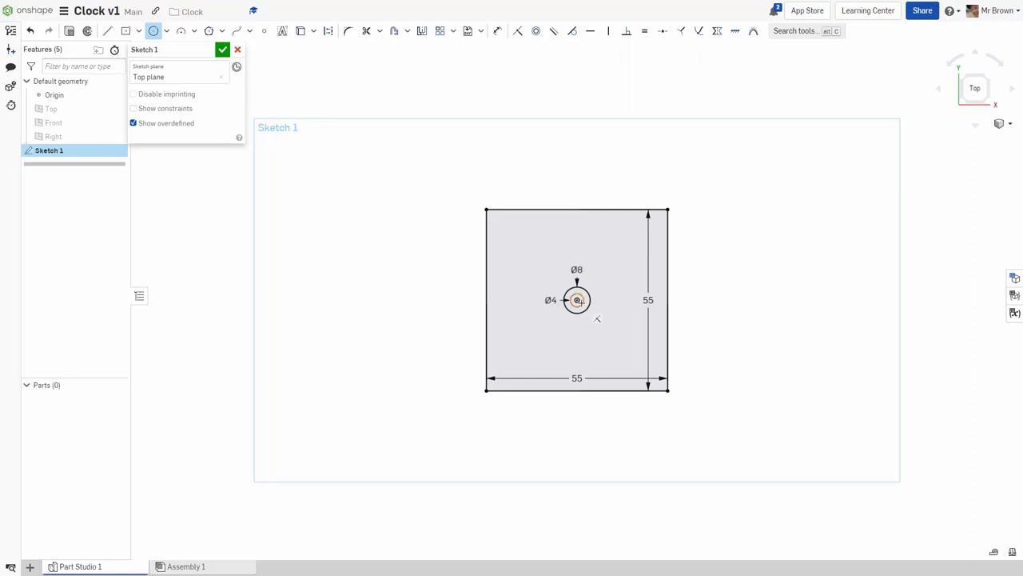
pyautogui.moveTo(383, 89)
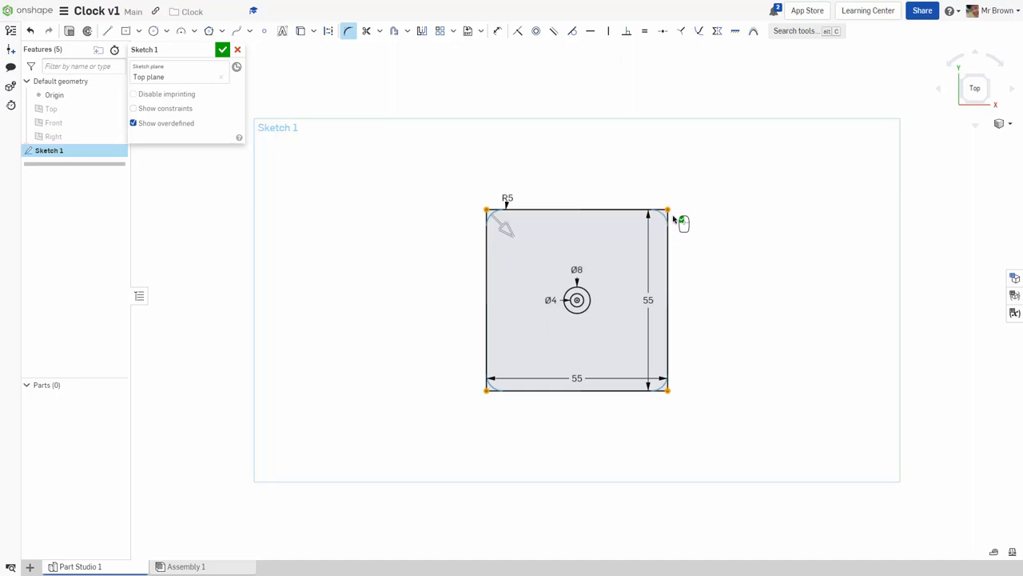
# Step: Fillet the square's top-right corner with radius 5
pyautogui.click(509, 199)
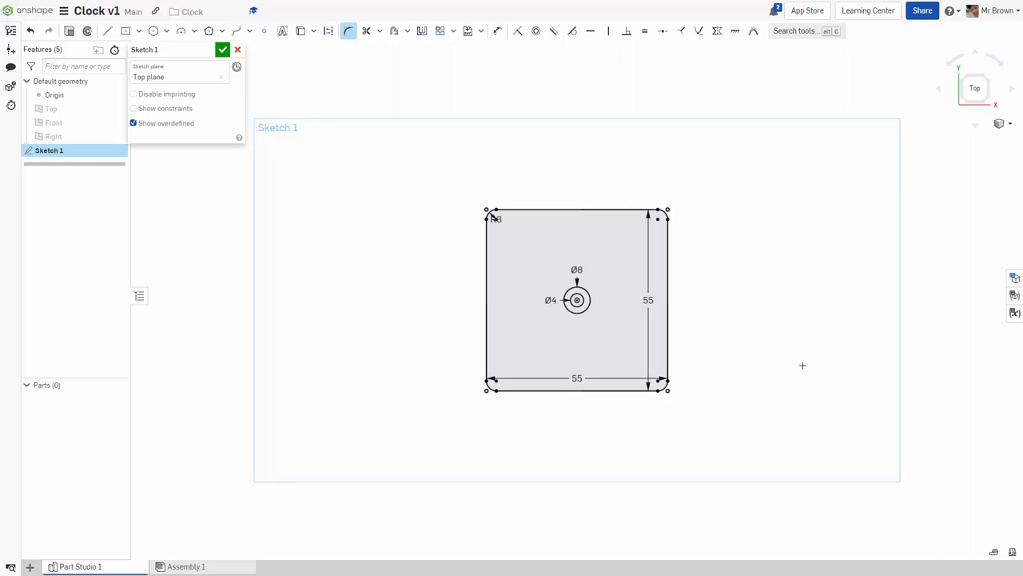
pyautogui.moveTo(783, 358)
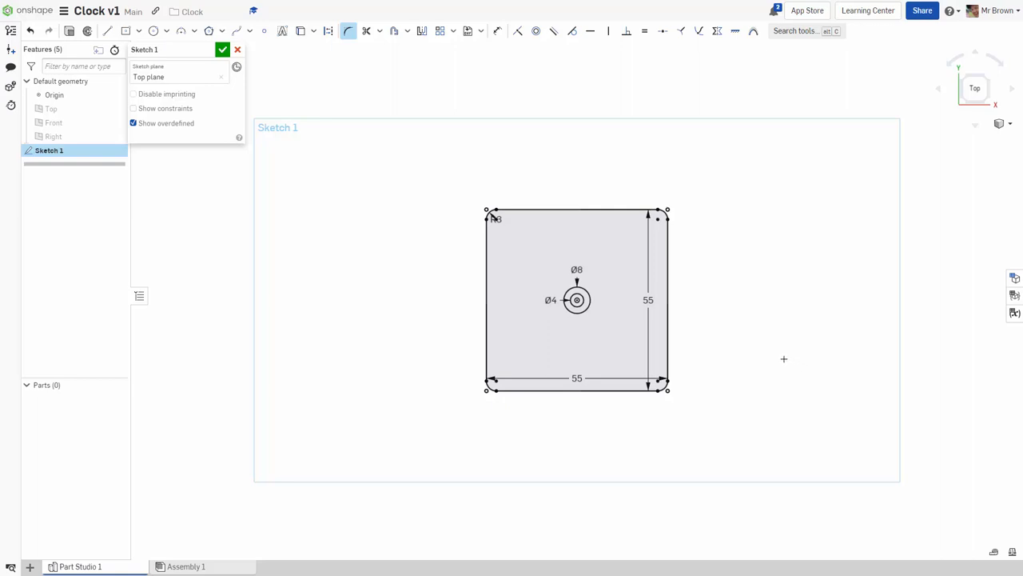
pyautogui.moveTo(767, 366)
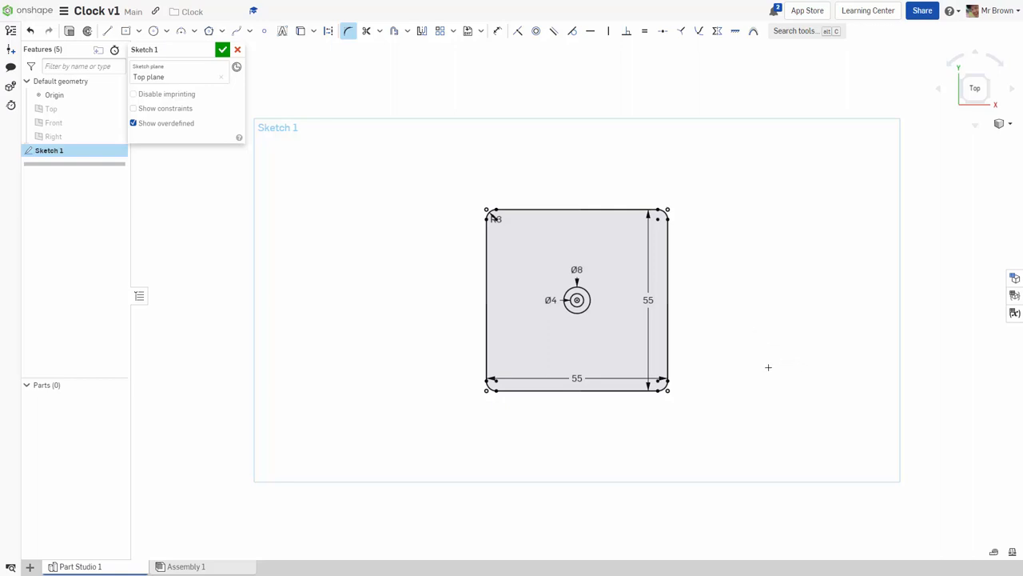
pyautogui.moveTo(345, 135)
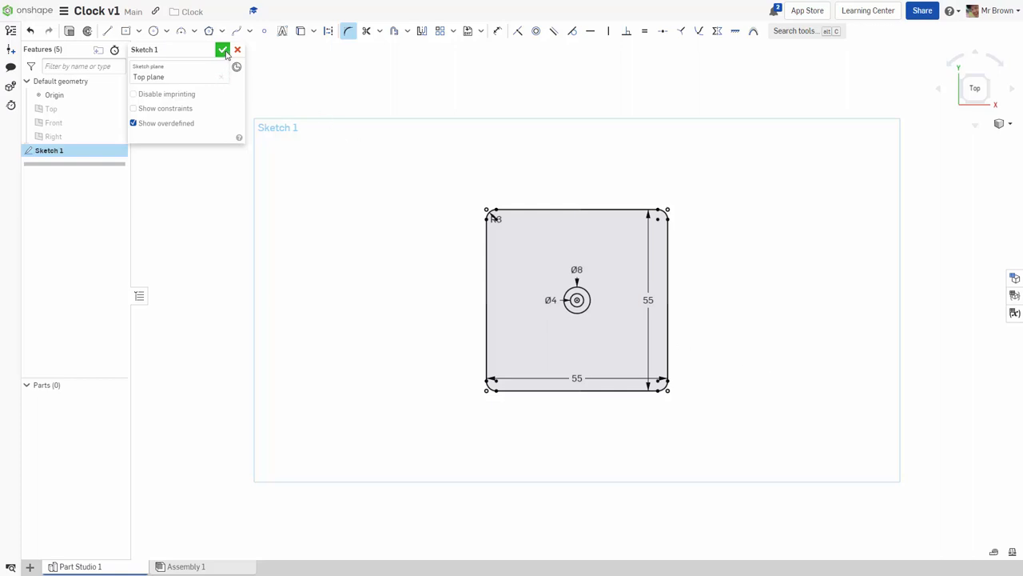
# Step: Accept the sketch and extrude it 16 mm into the solid base, checking the preview from the front and in 3D
pyautogui.click(224, 50)
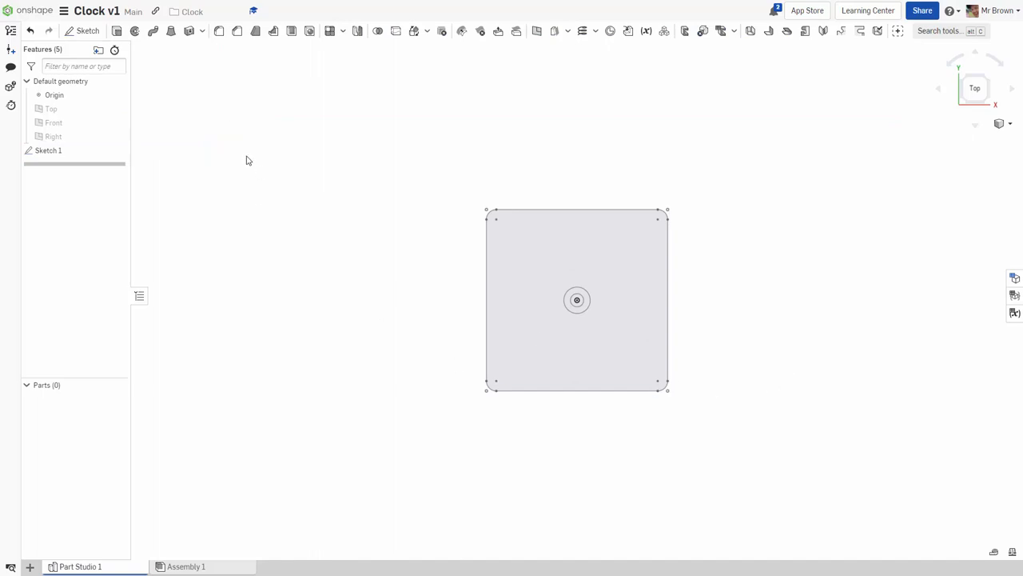
pyautogui.moveTo(117, 31)
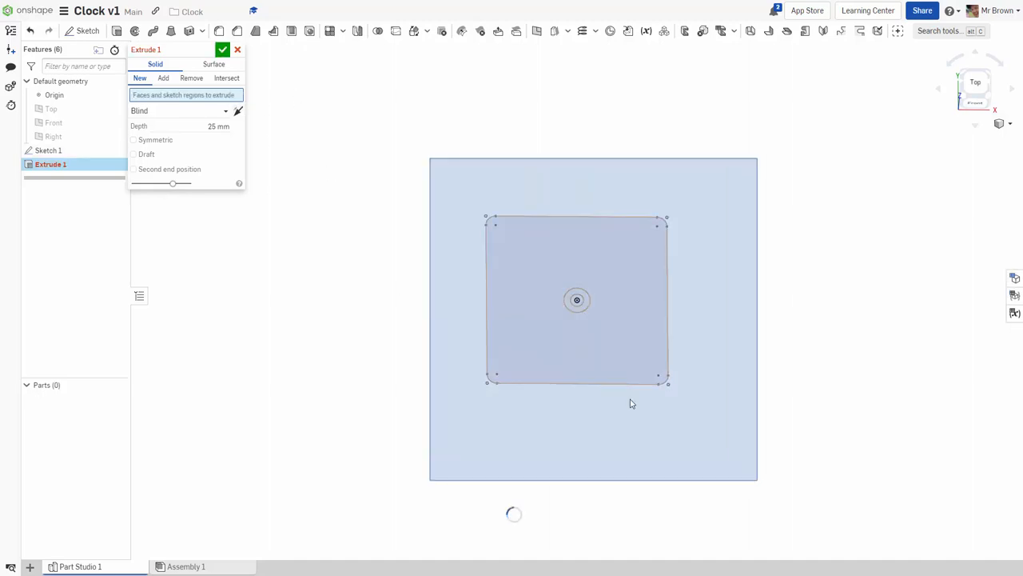
pyautogui.click(576, 299)
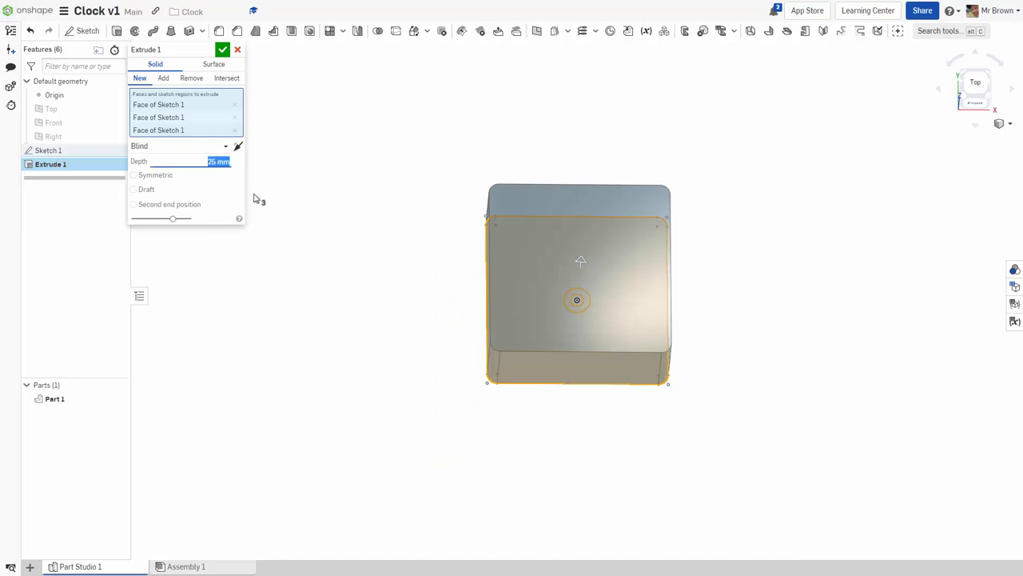
pyautogui.moveTo(591, 403)
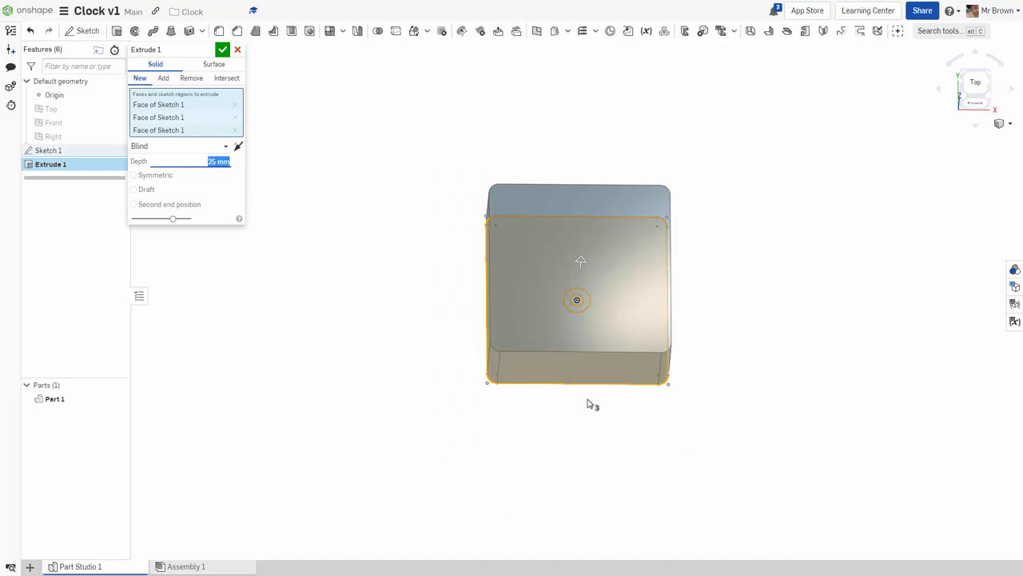
pyautogui.write('16 mm')
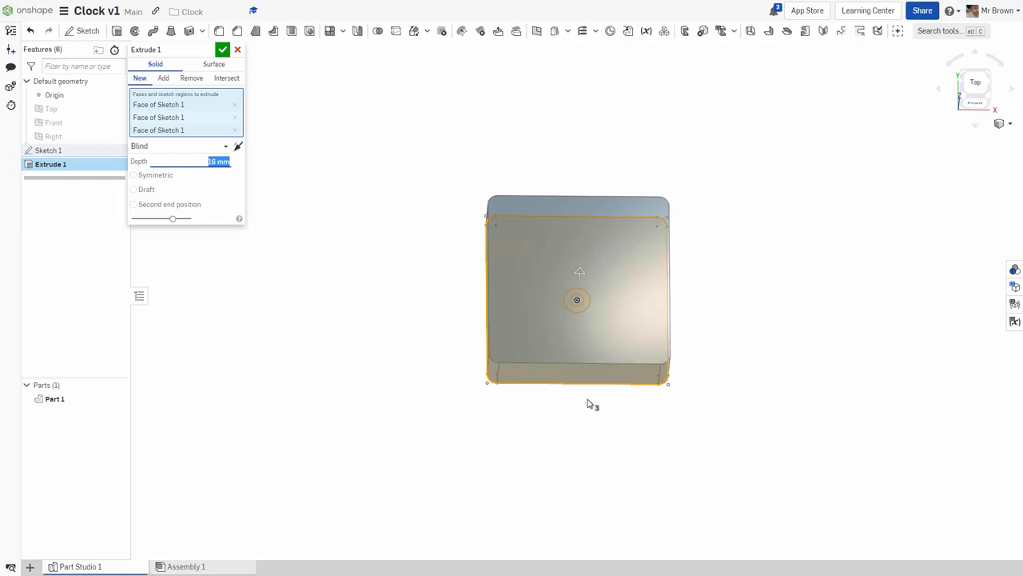
pyautogui.click(976, 88)
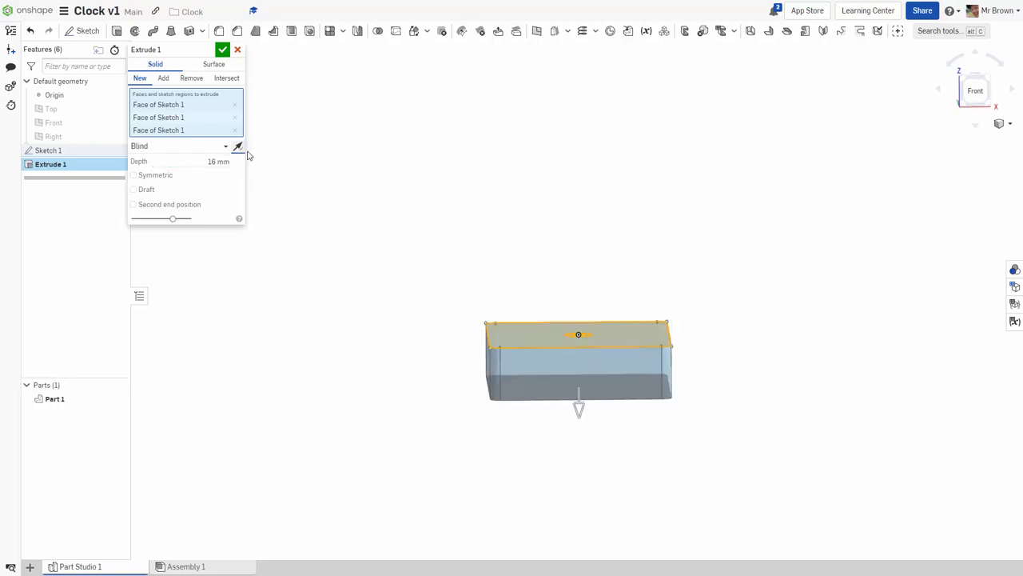
pyautogui.moveTo(578, 323)
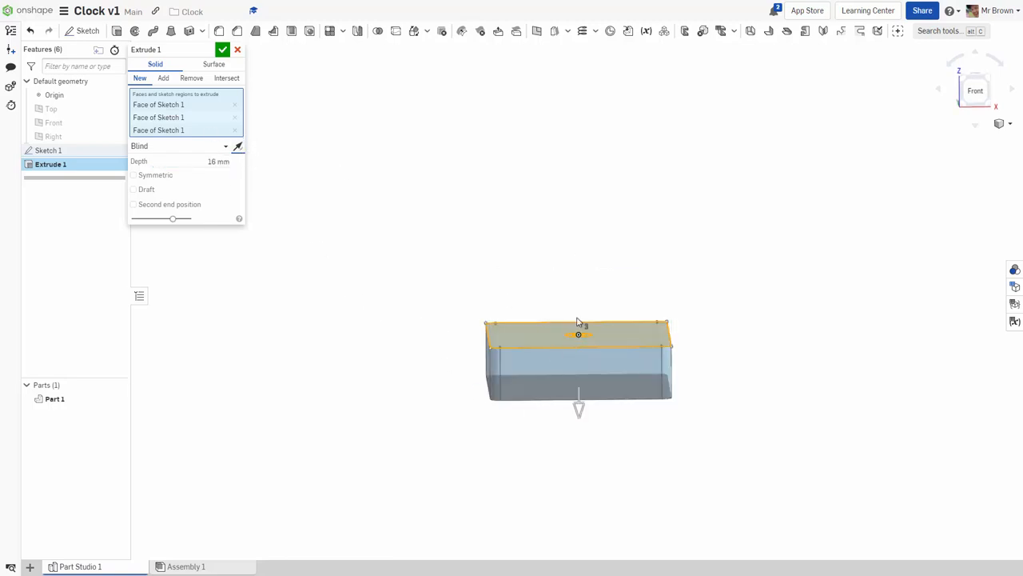
pyautogui.moveTo(579, 360); pyautogui.dragTo(576, 327)
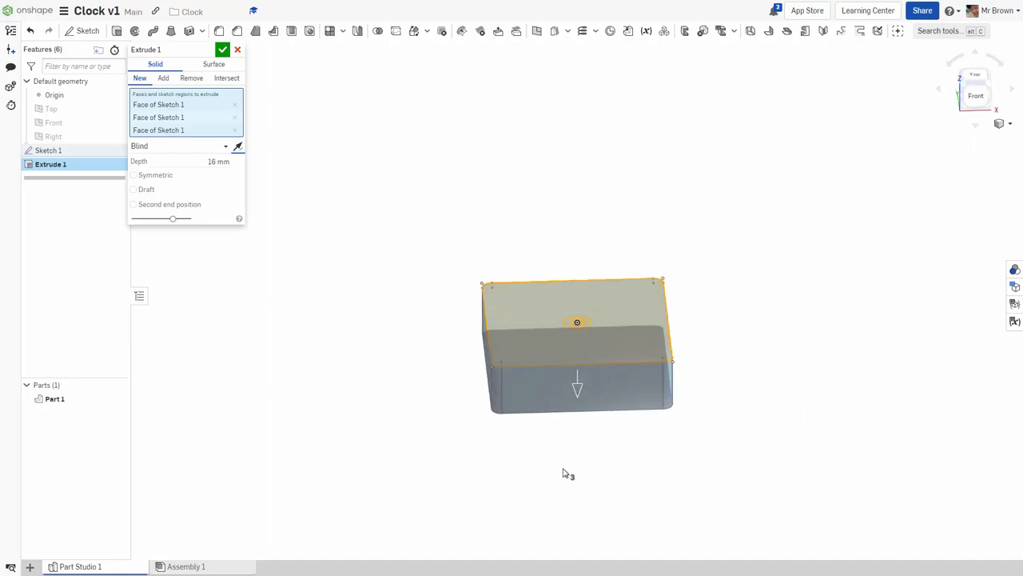
pyautogui.click(51, 109)
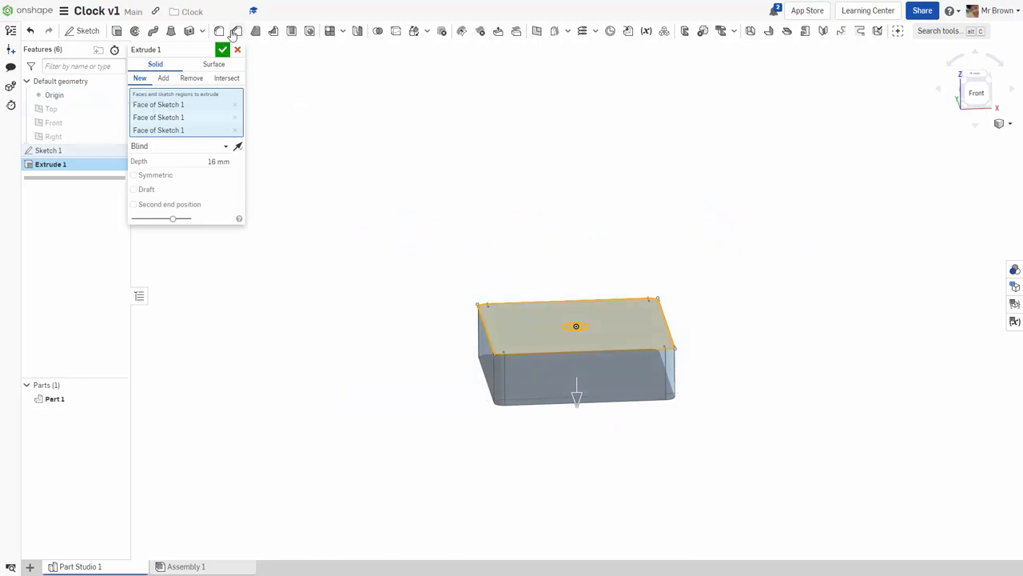
pyautogui.click(224, 49)
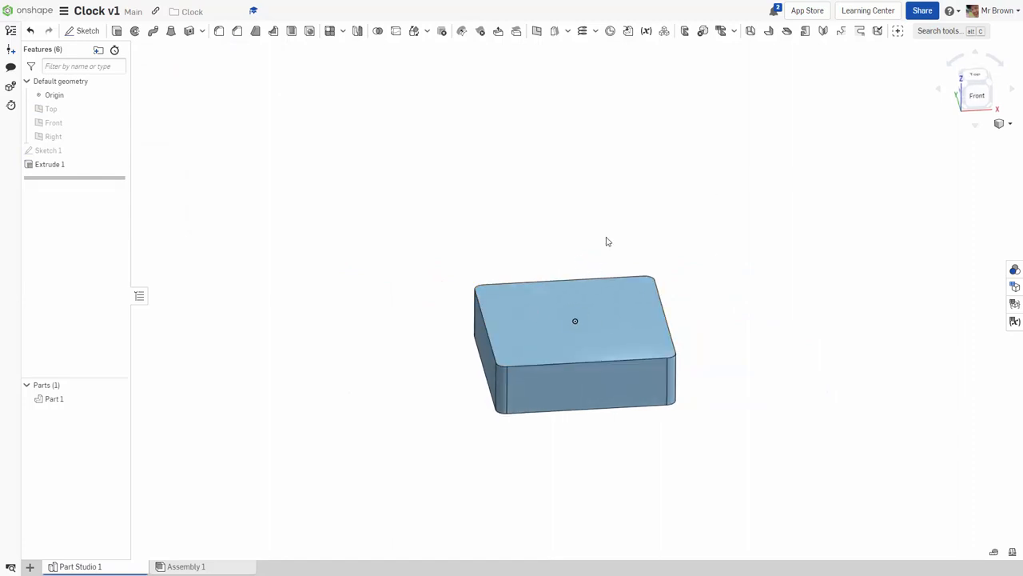
# Step: Show Sketch 1 and extrude its circle region as an added cylinder on top of the base
pyautogui.click(48, 151)
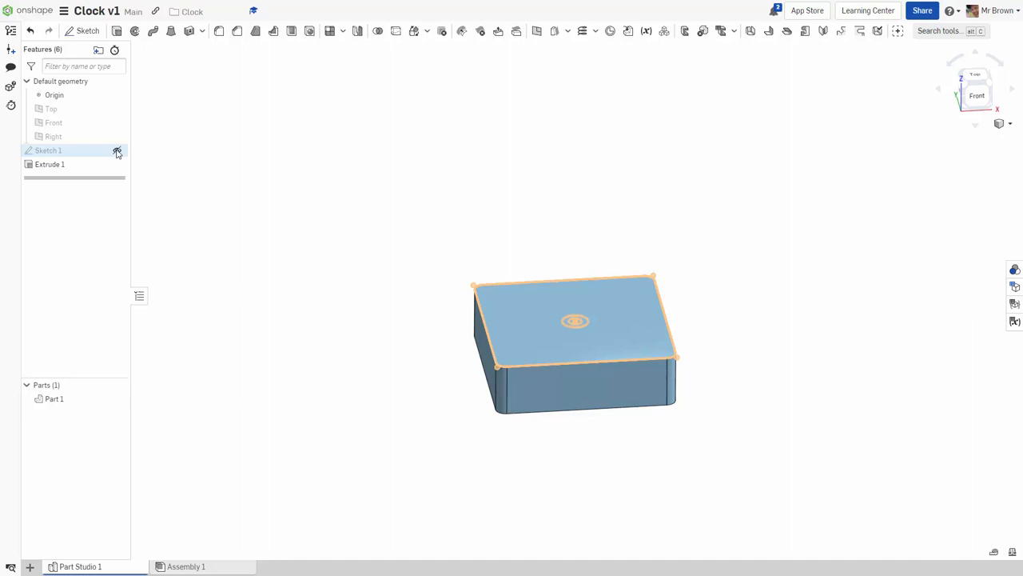
pyautogui.click(117, 150)
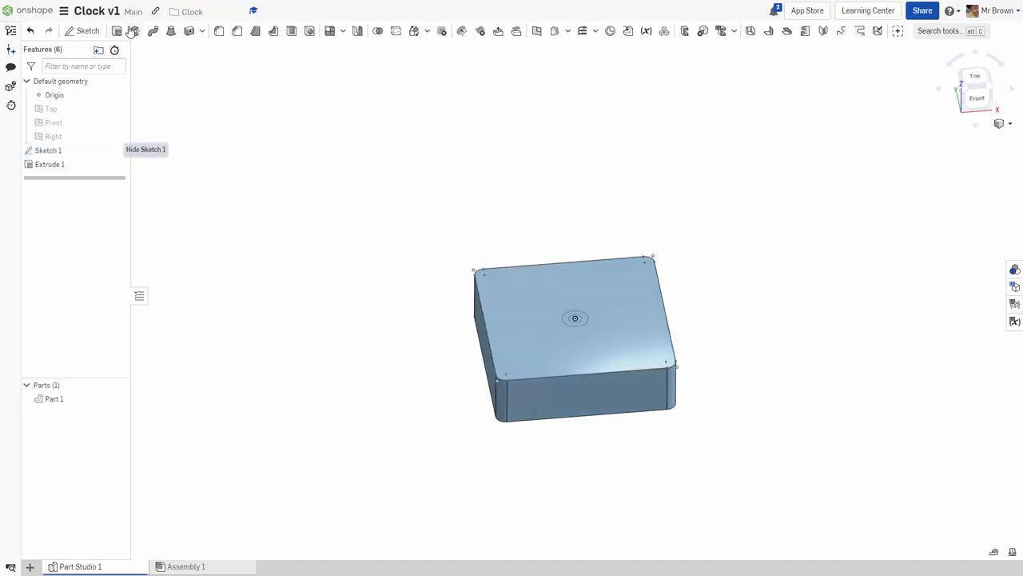
pyautogui.click(134, 31)
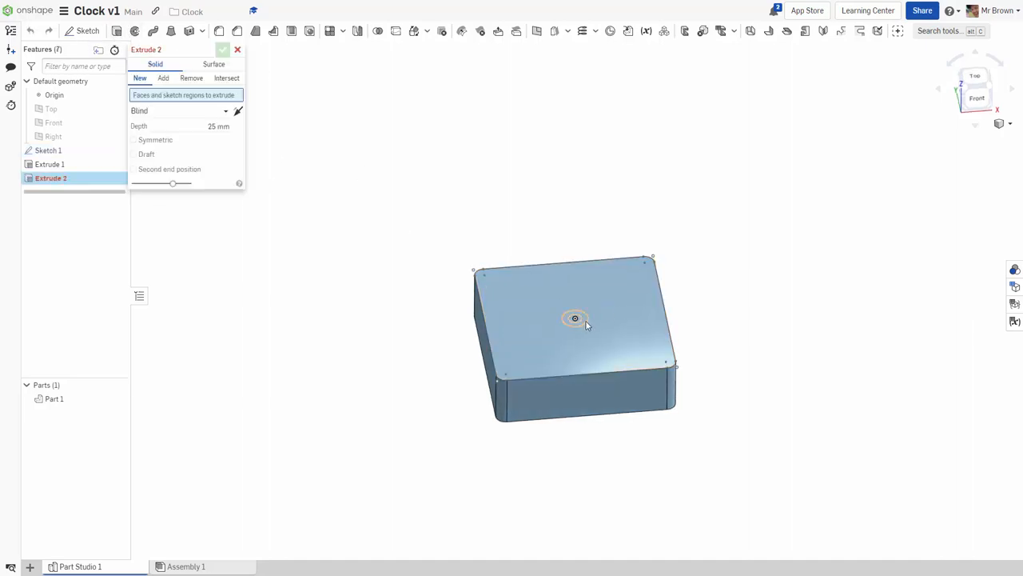
pyautogui.click(576, 318)
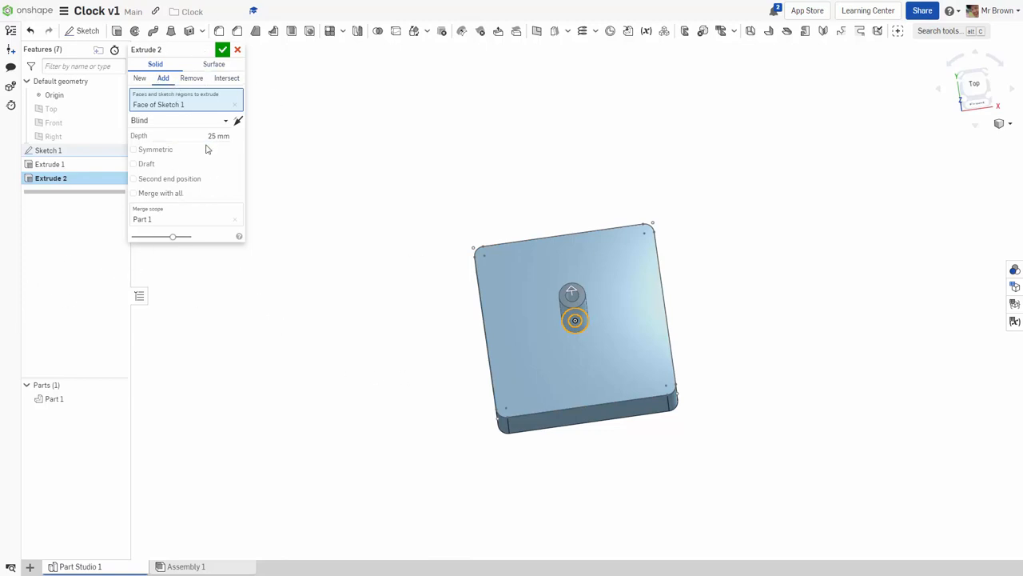
pyautogui.click(192, 134)
pyautogui.write('17')
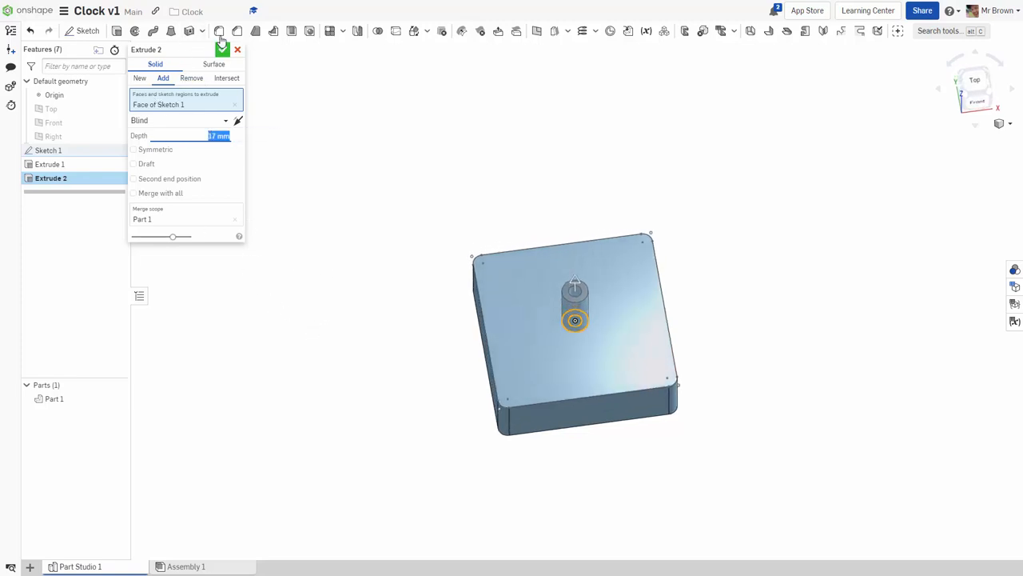
pyautogui.click(222, 50)
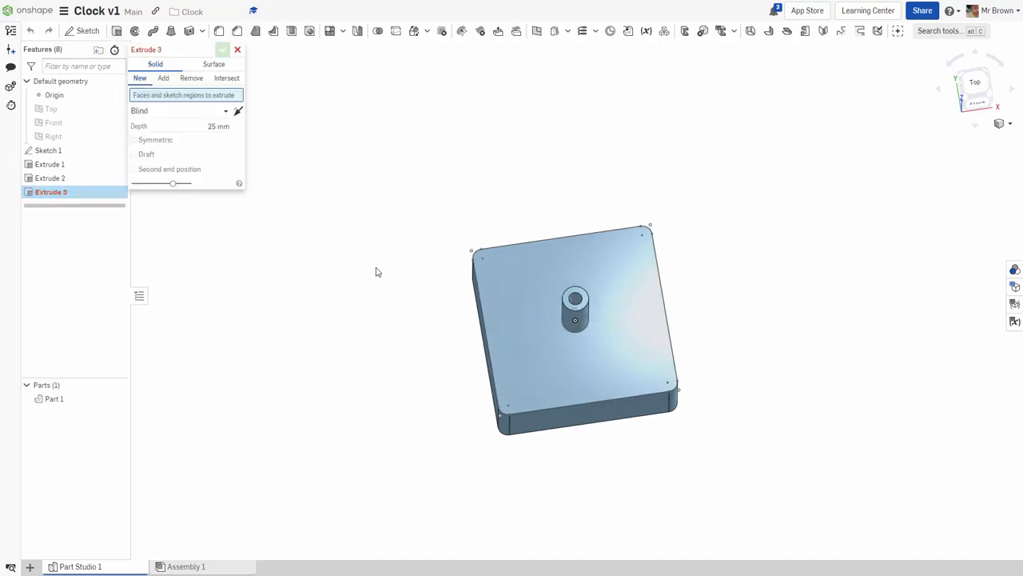
# Step: Extrude the small inner circle as an added, taller pin rising above the cylinder
pyautogui.click(576, 320)
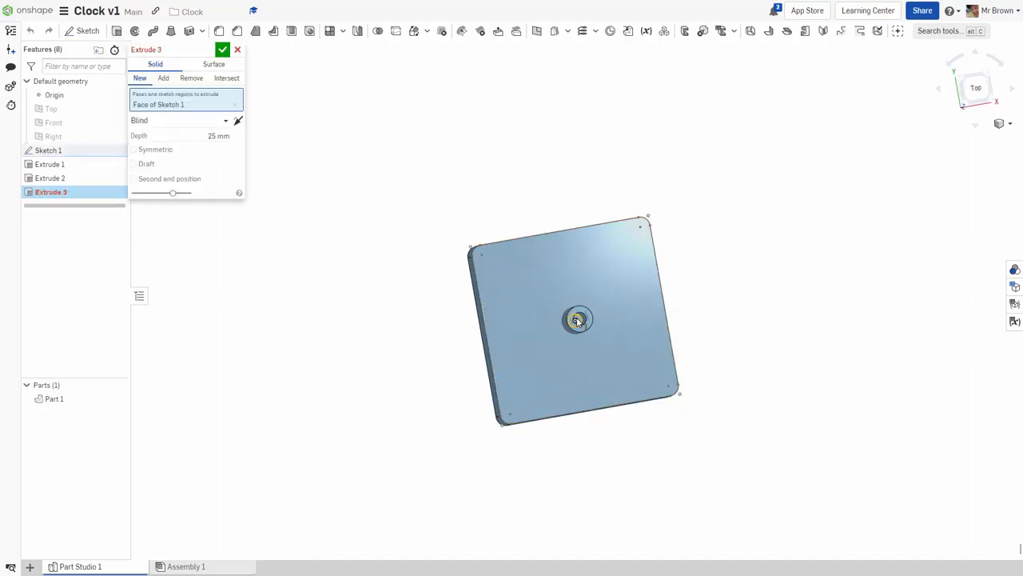
pyautogui.click(164, 77)
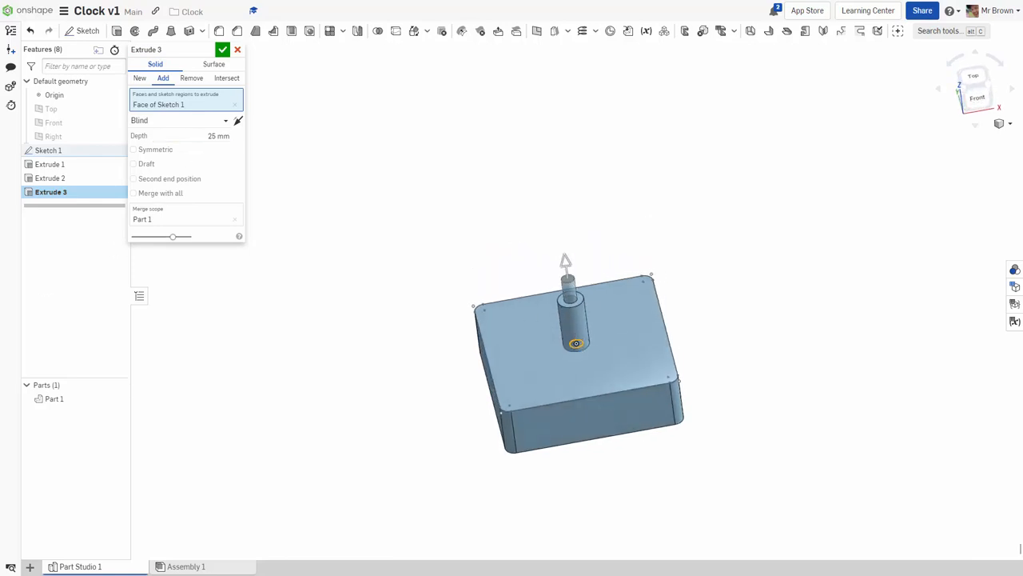
pyautogui.tripleClick(189, 134)
pyautogui.write('24')
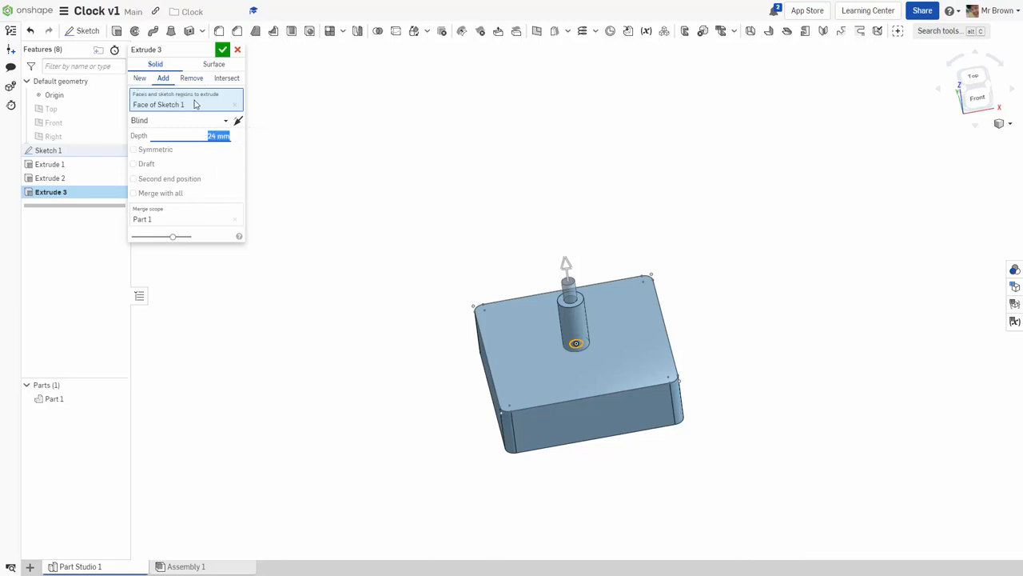
pyautogui.click(224, 50)
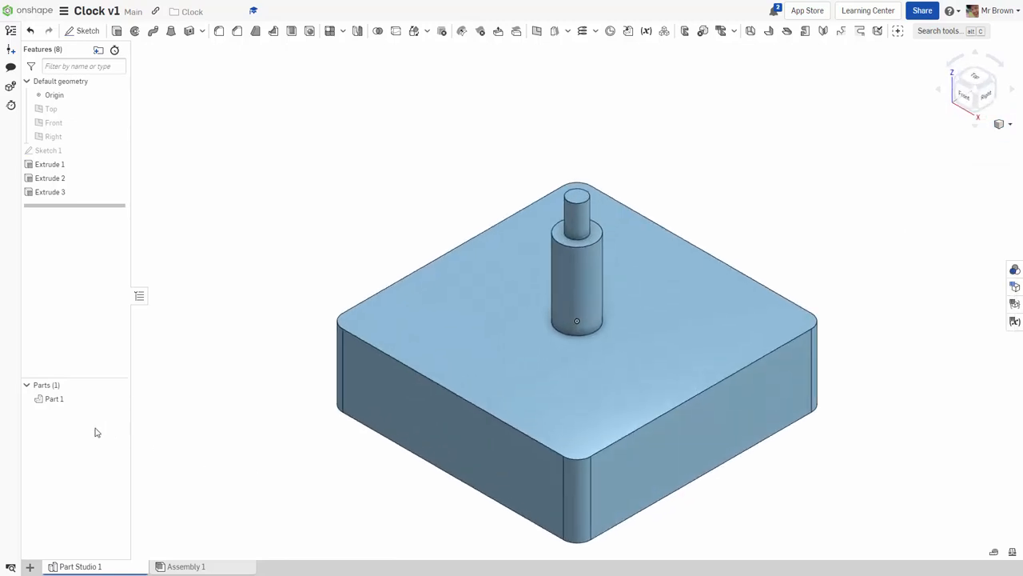
# Step: Rename Part 1 to 'Clock Mechanism' and start renaming the Part Studio 1 tab to match
pyautogui.doubleClick(55, 398)
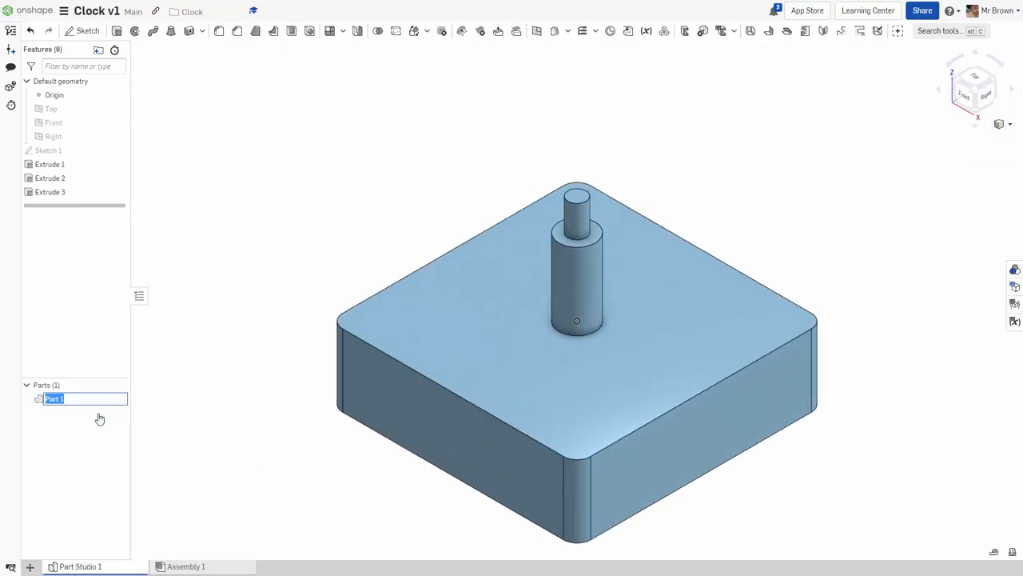
pyautogui.write('Clock Mechanism')
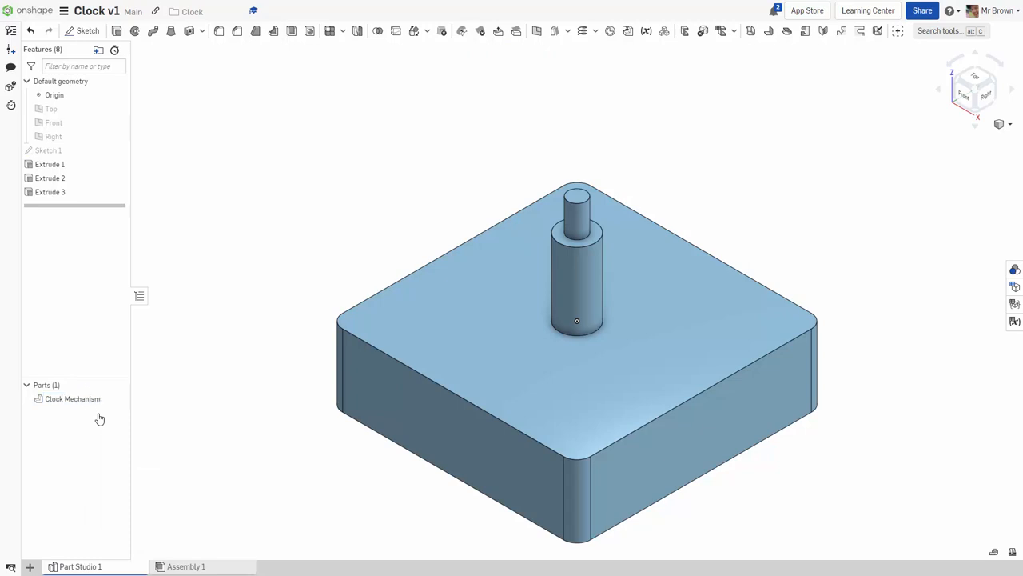
pyautogui.rightClick(72, 398)
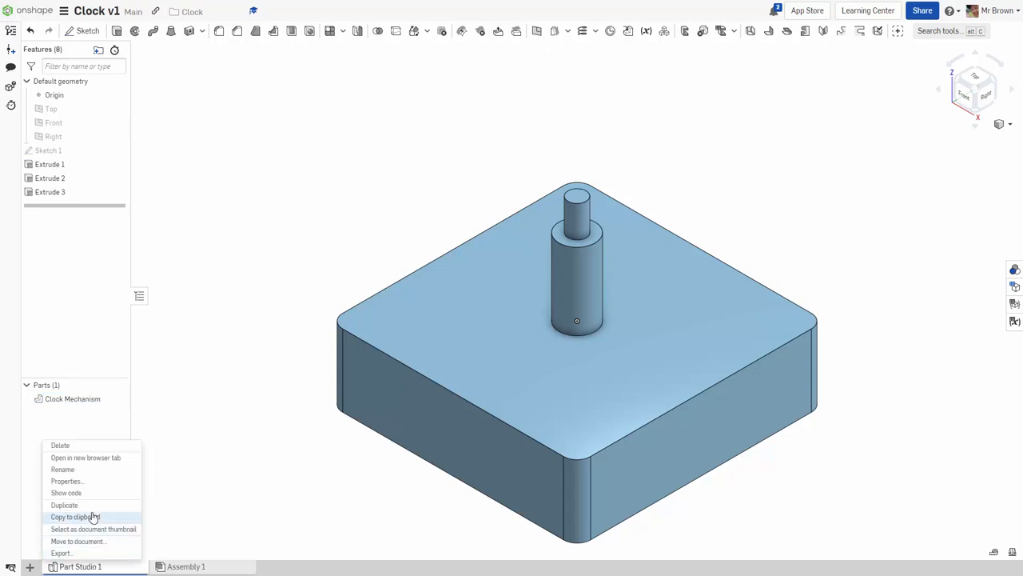
pyautogui.click(62, 470)
pyautogui.write('Clock Mechanism')
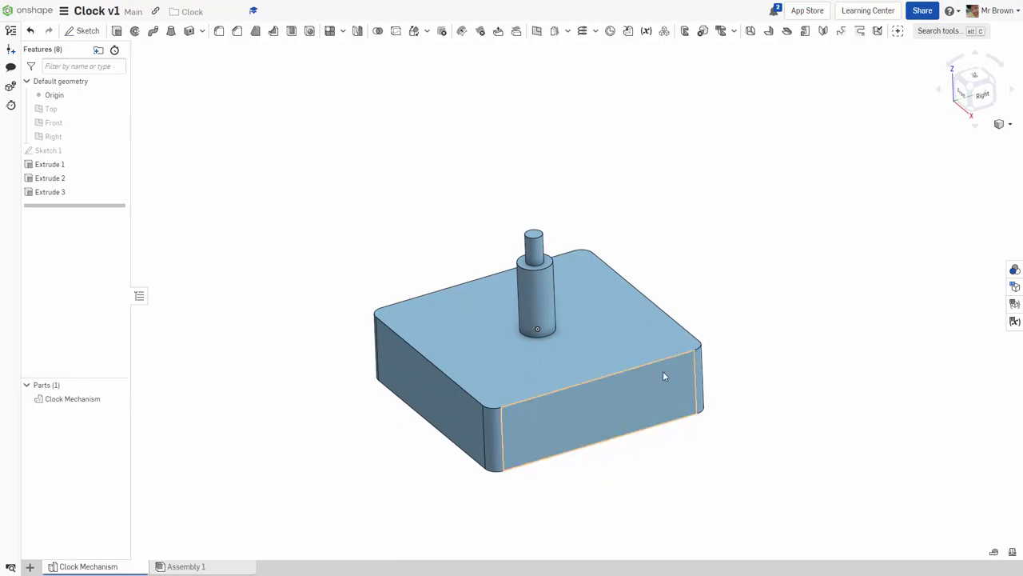
pyautogui.moveTo(449, 406)
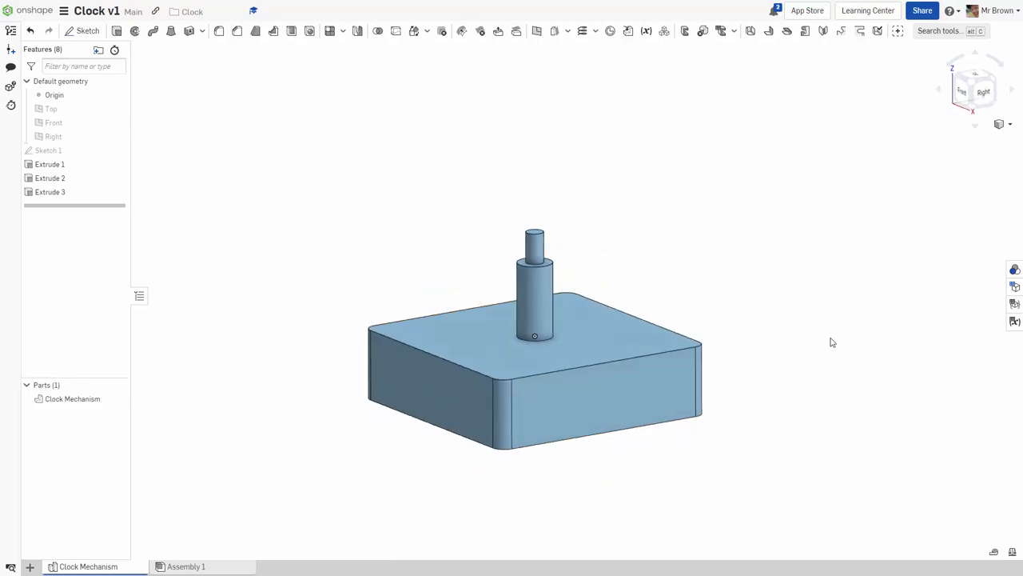
pyautogui.moveTo(538, 284)
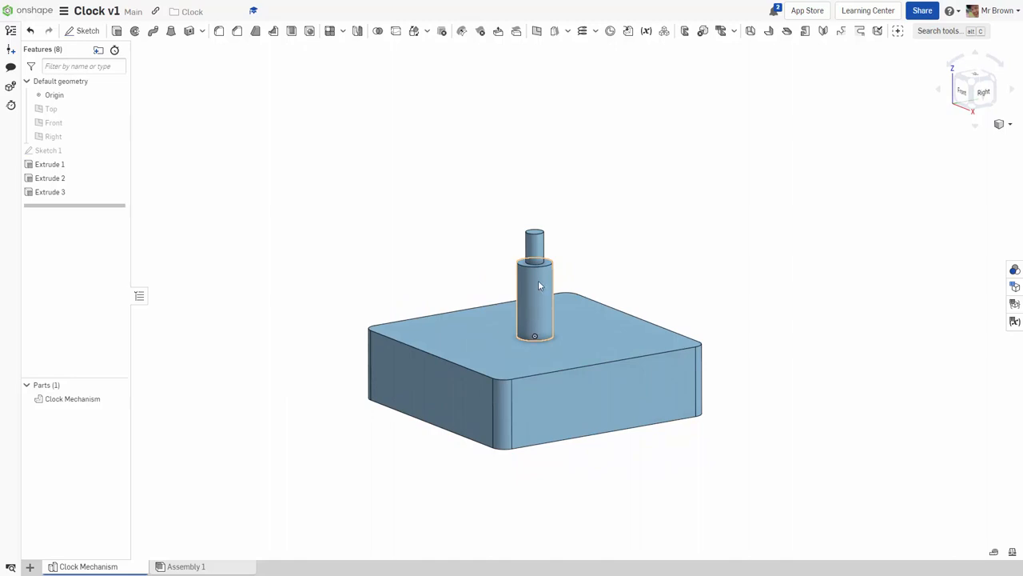
pyautogui.moveTo(541, 284); pyautogui.dragTo(534, 299)
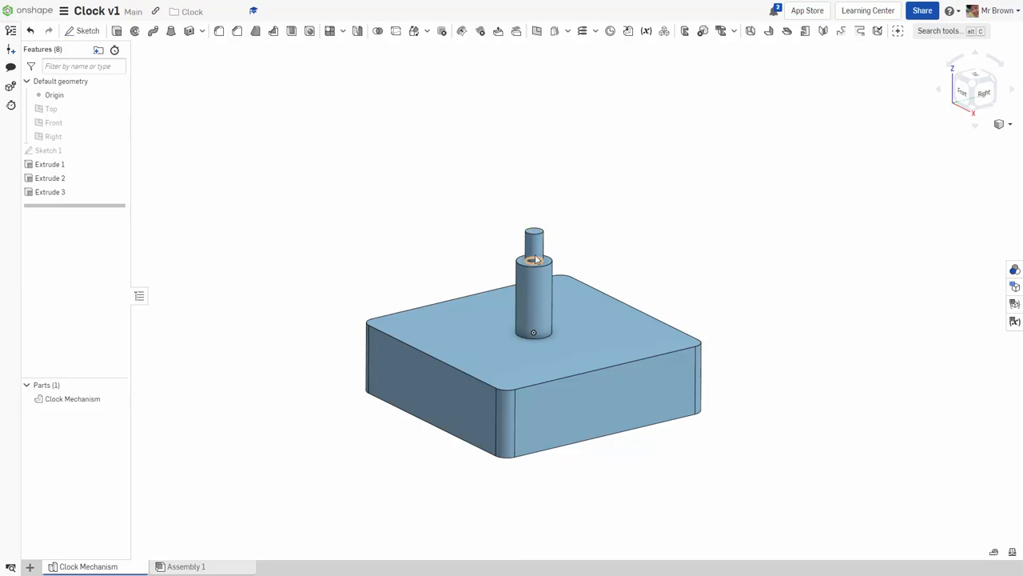
pyautogui.moveTo(533, 246)
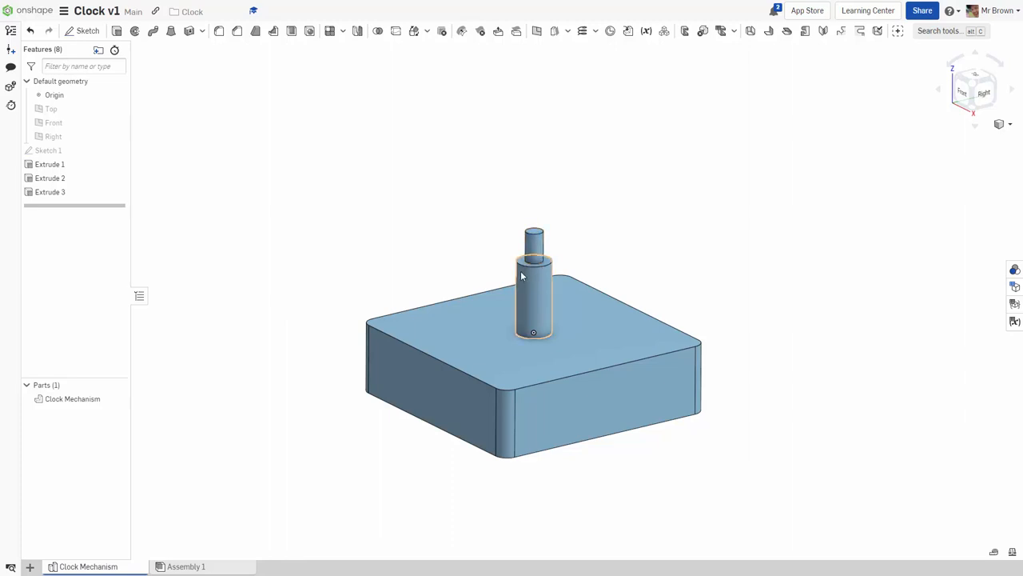
pyautogui.moveTo(552, 306)
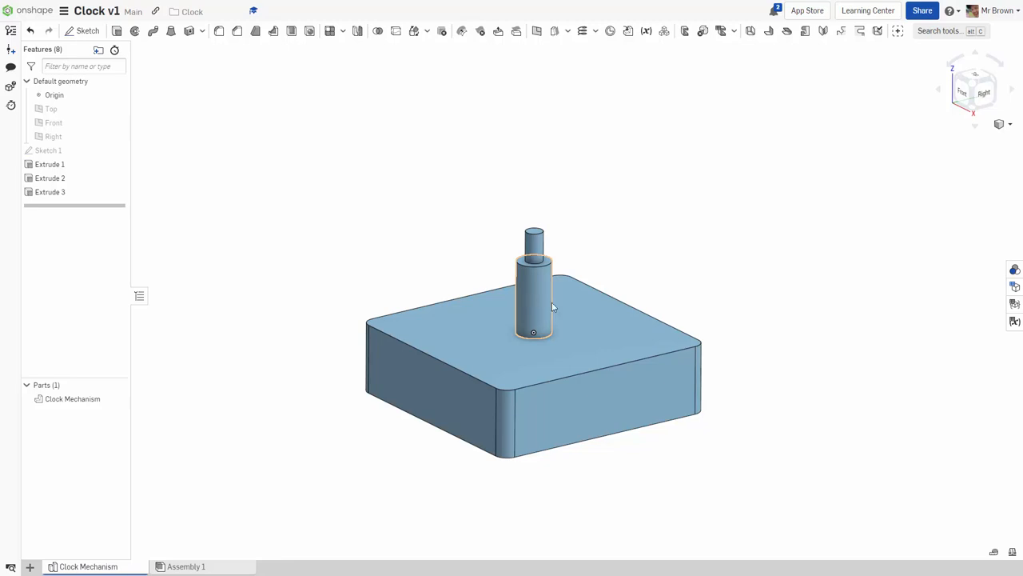